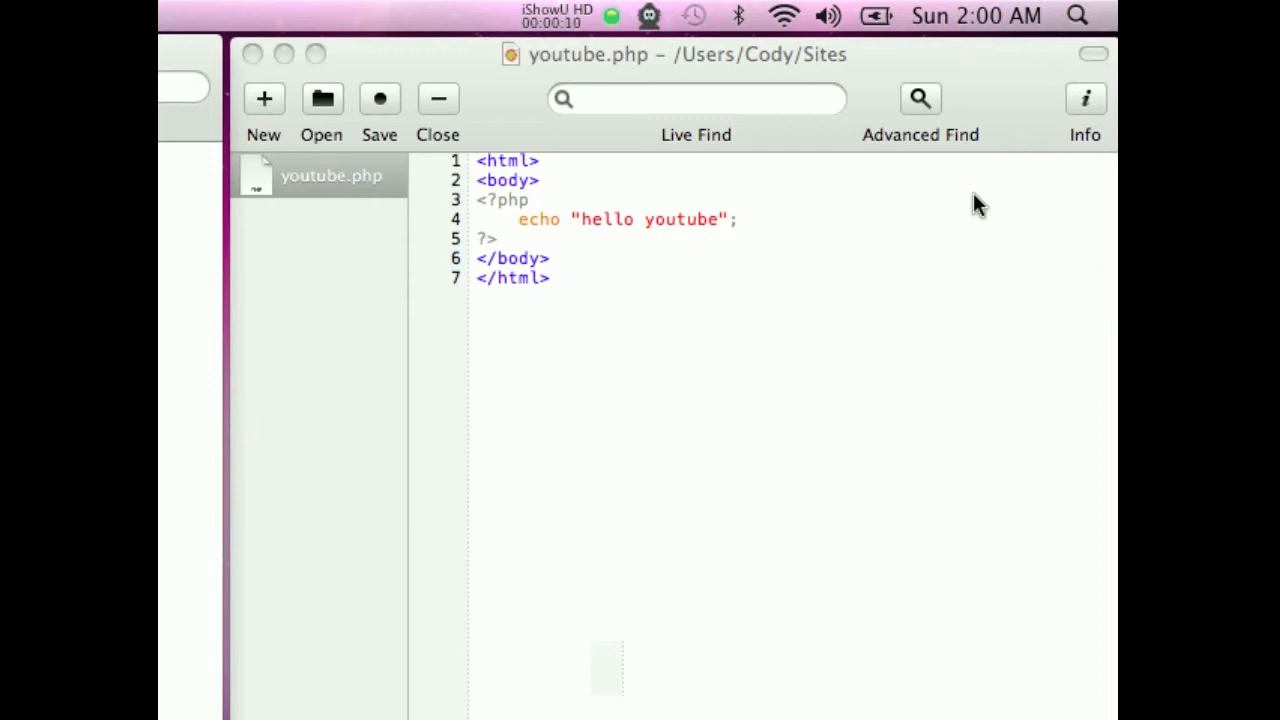
mouse_move(685, 245)
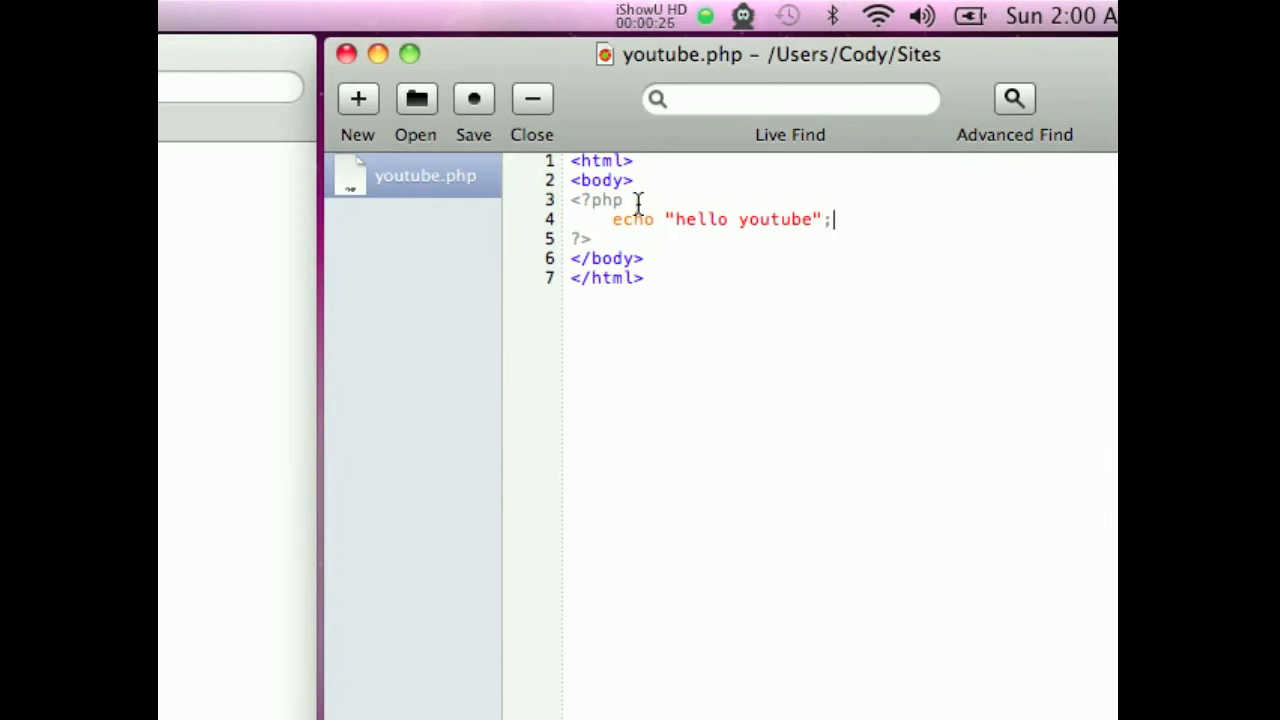
- Insert a blank line between the <?php tag and the echo statement
key(Return)
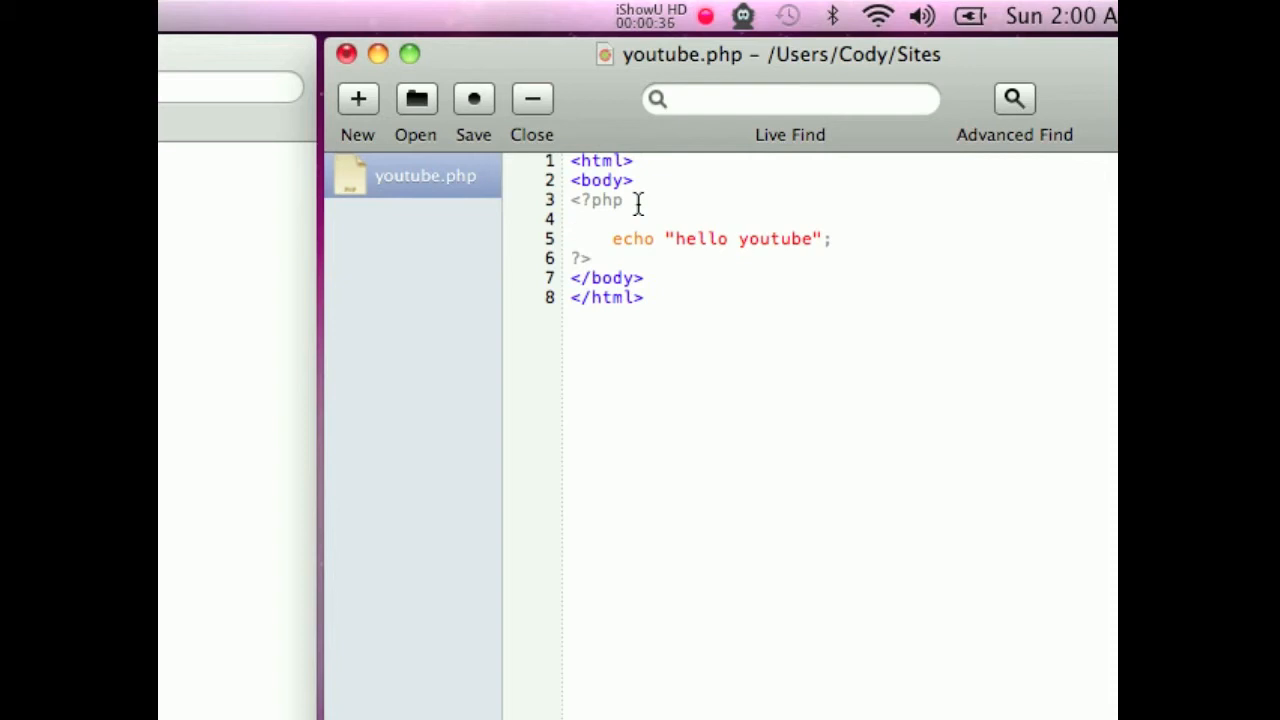
- On the blank line, assign $variable = "hello youtube, this is a php string"
click(575, 218)
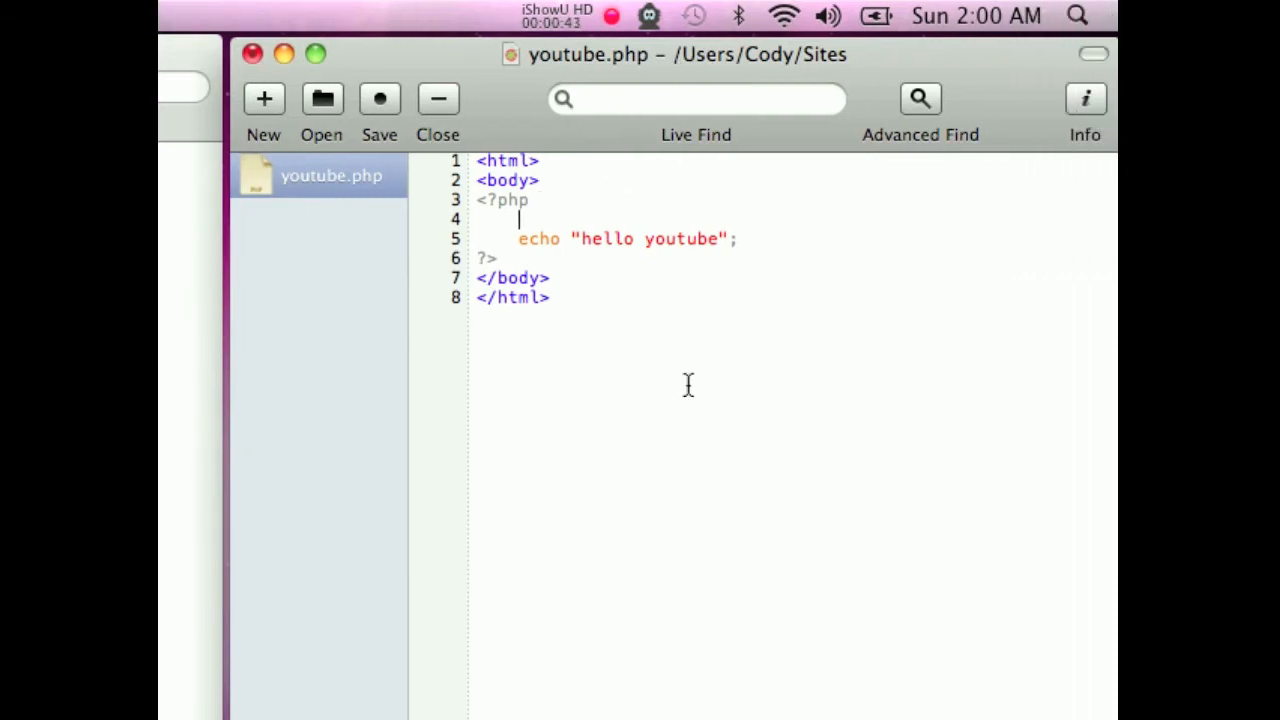
text($)
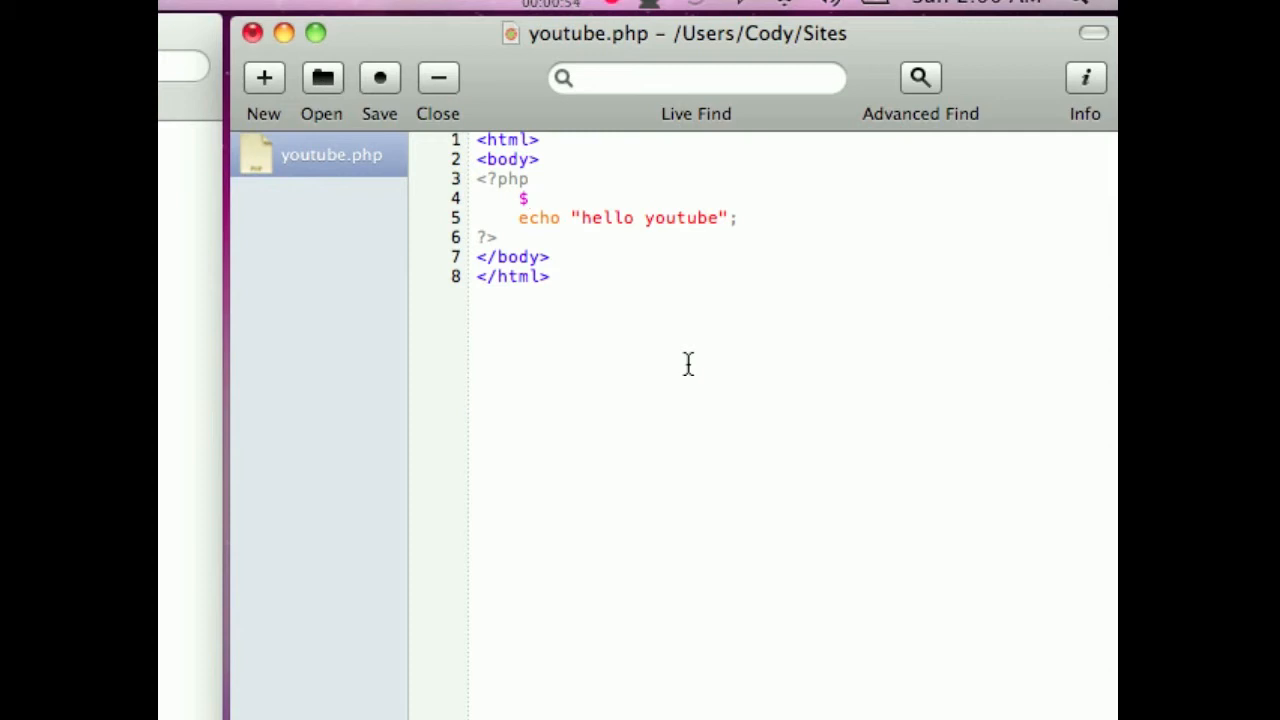
text(va)
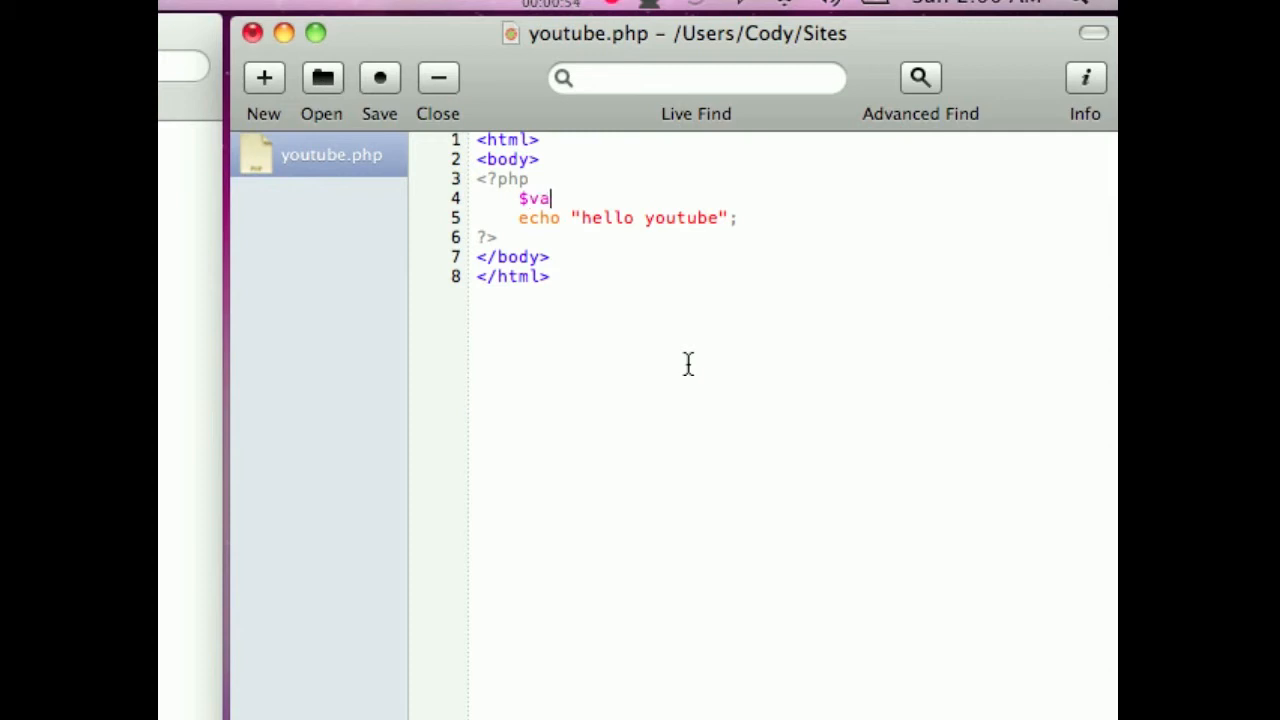
text(riable =)
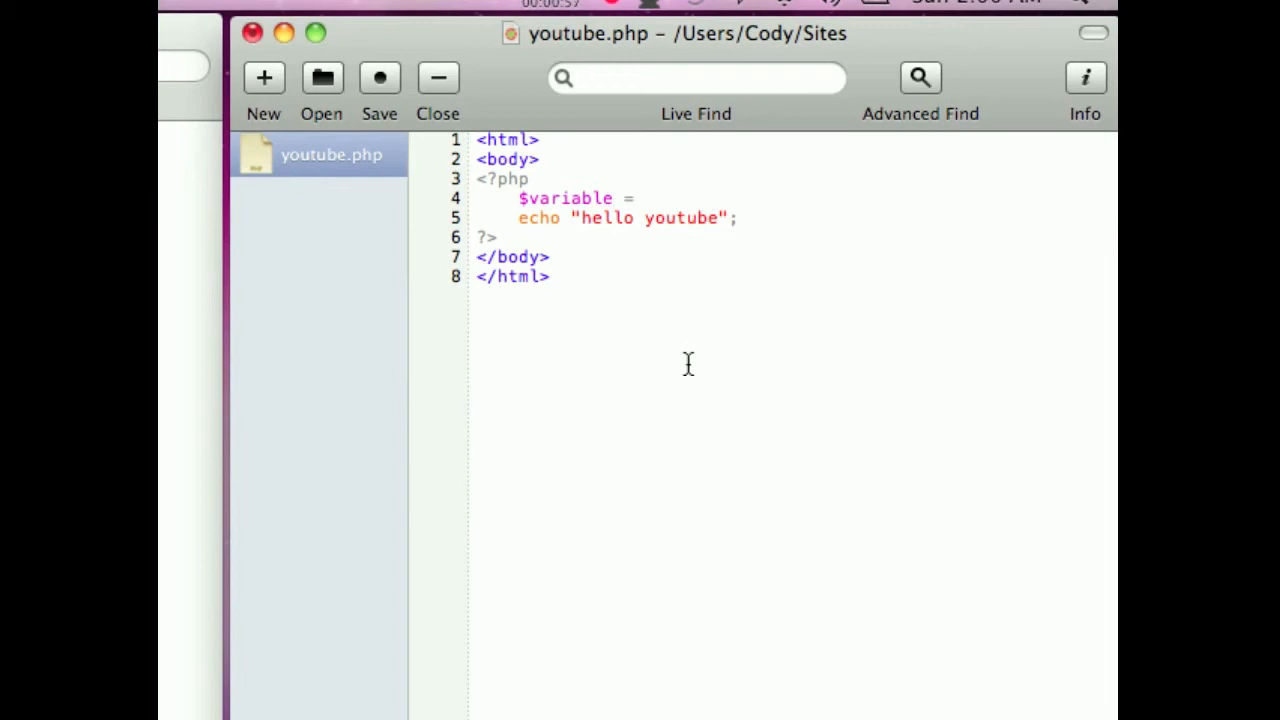
click(645, 197)
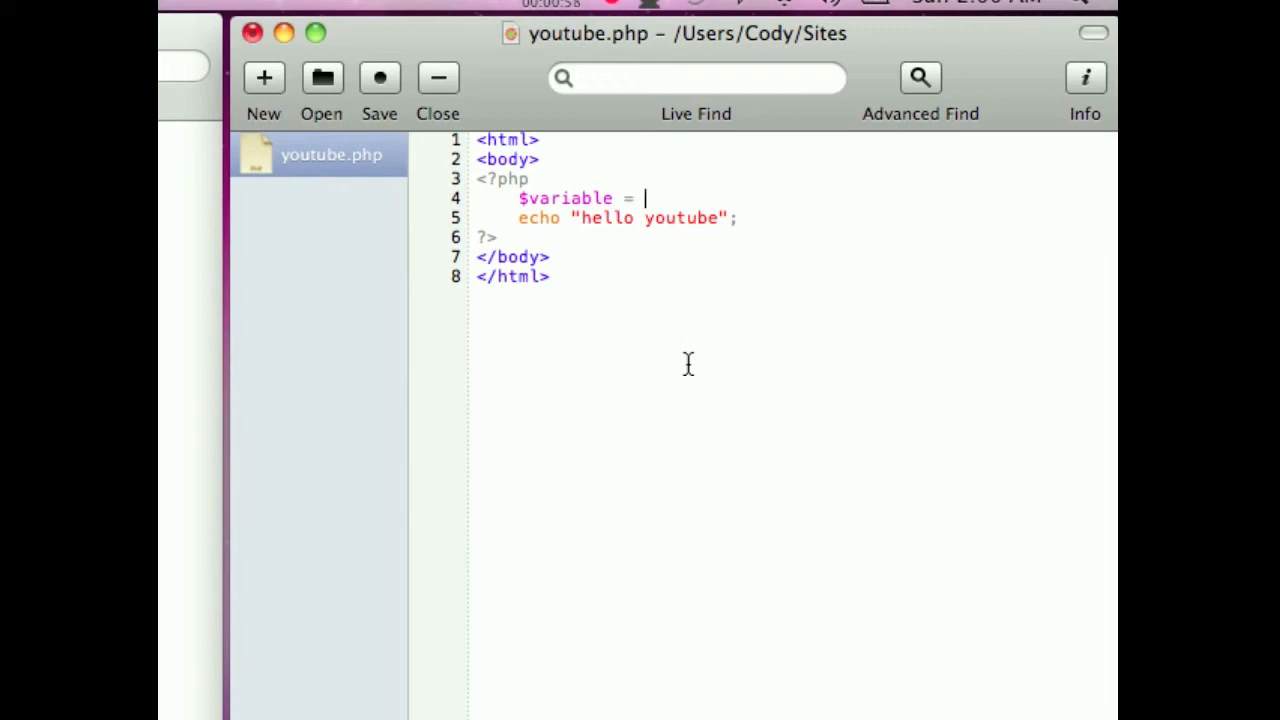
text(")
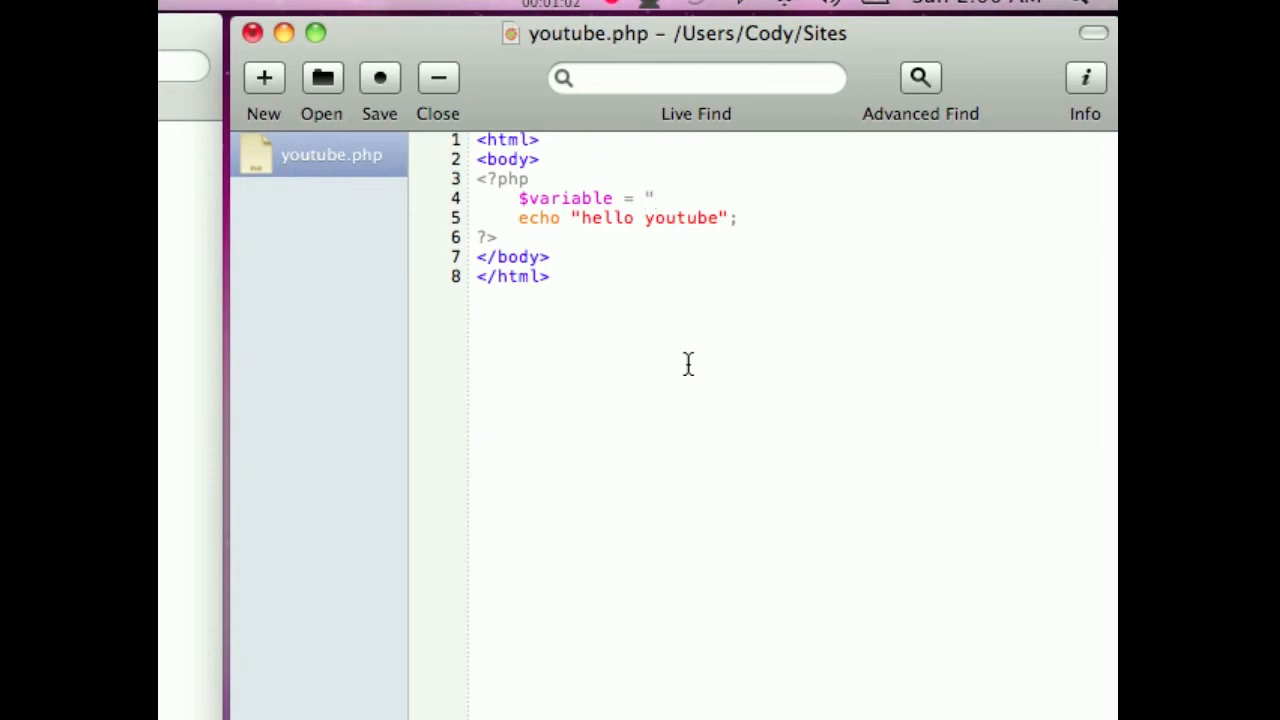
text(hel)
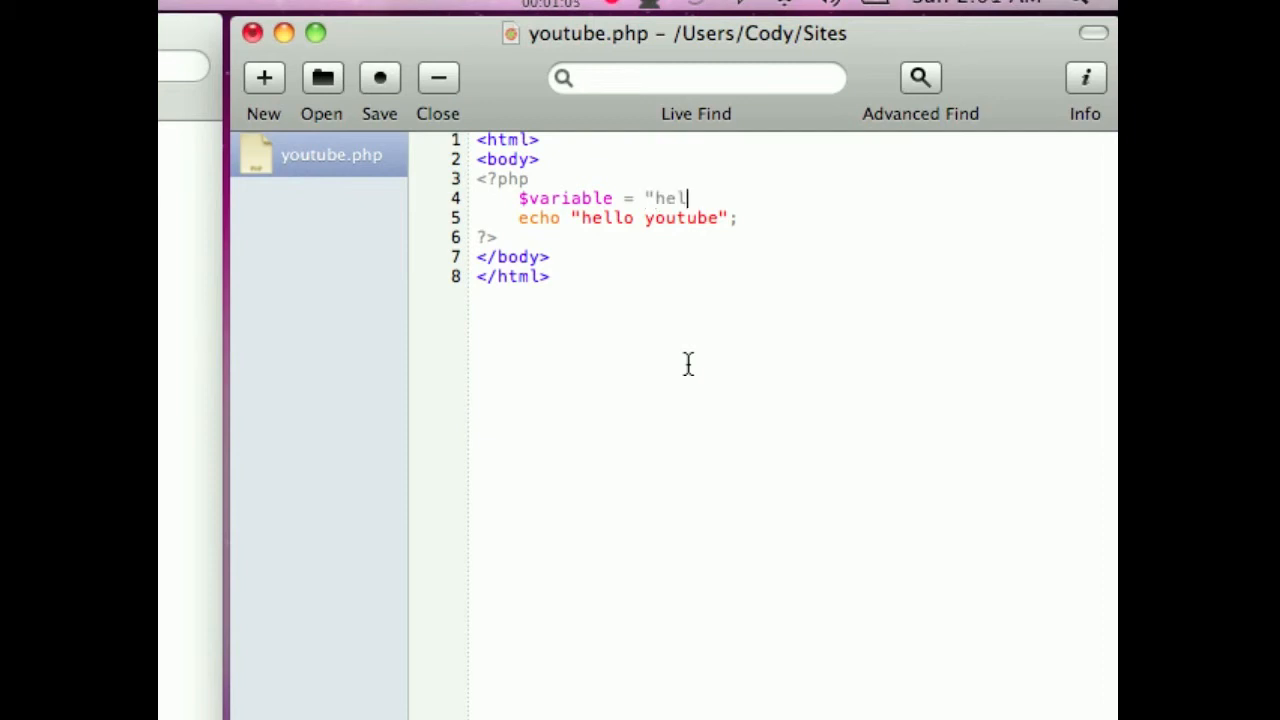
text(lo y)
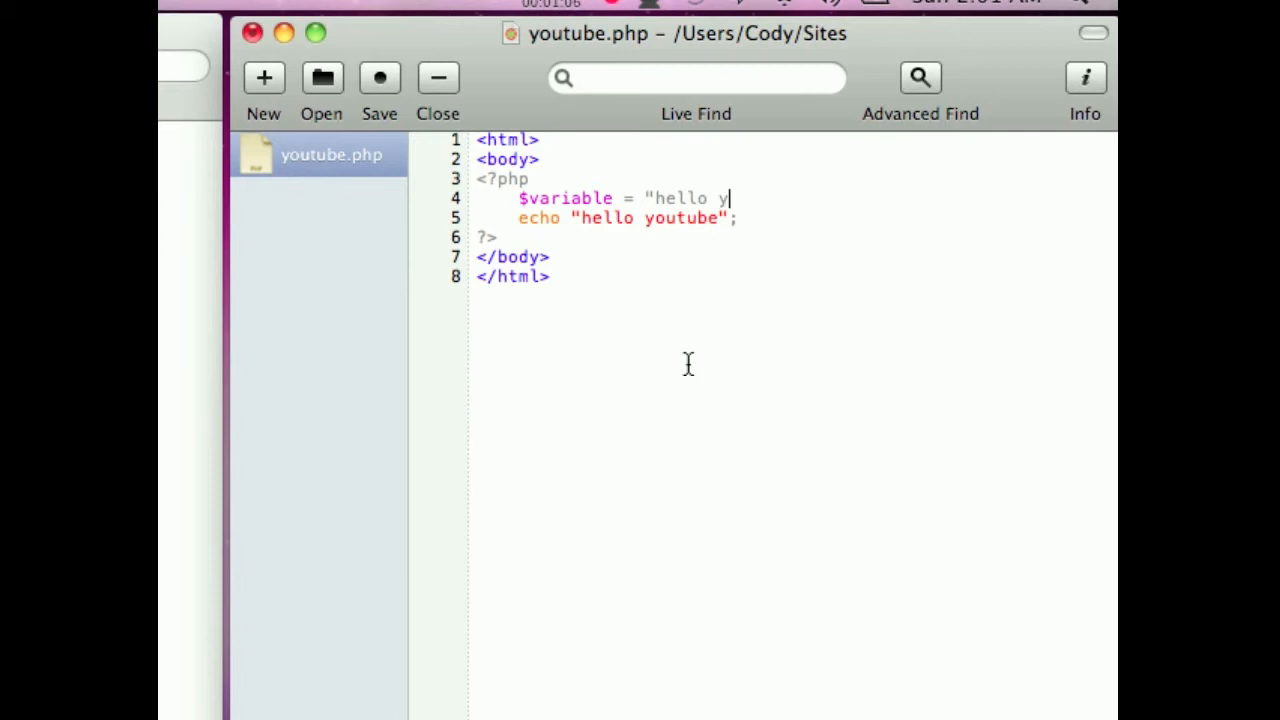
text(outube,)
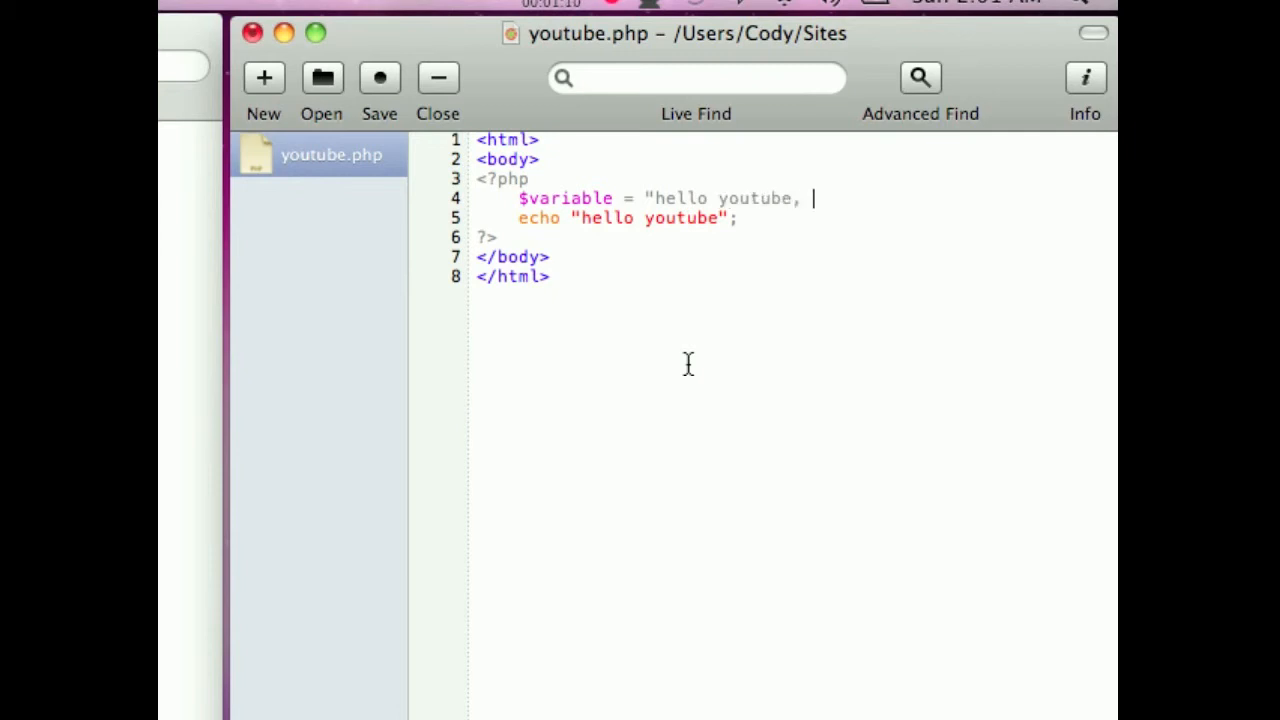
text(this is a php string";)
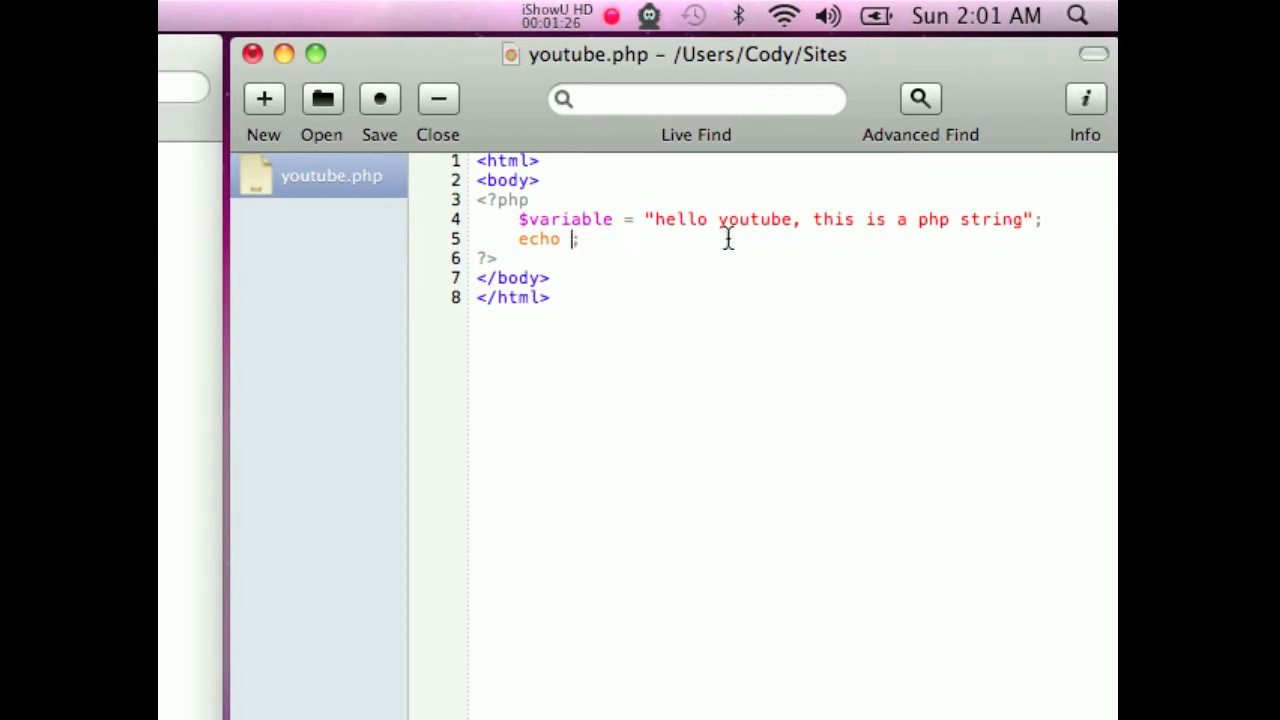
- Replace echo's 'hello youtube' with $variable and begin a $number line
text($var)
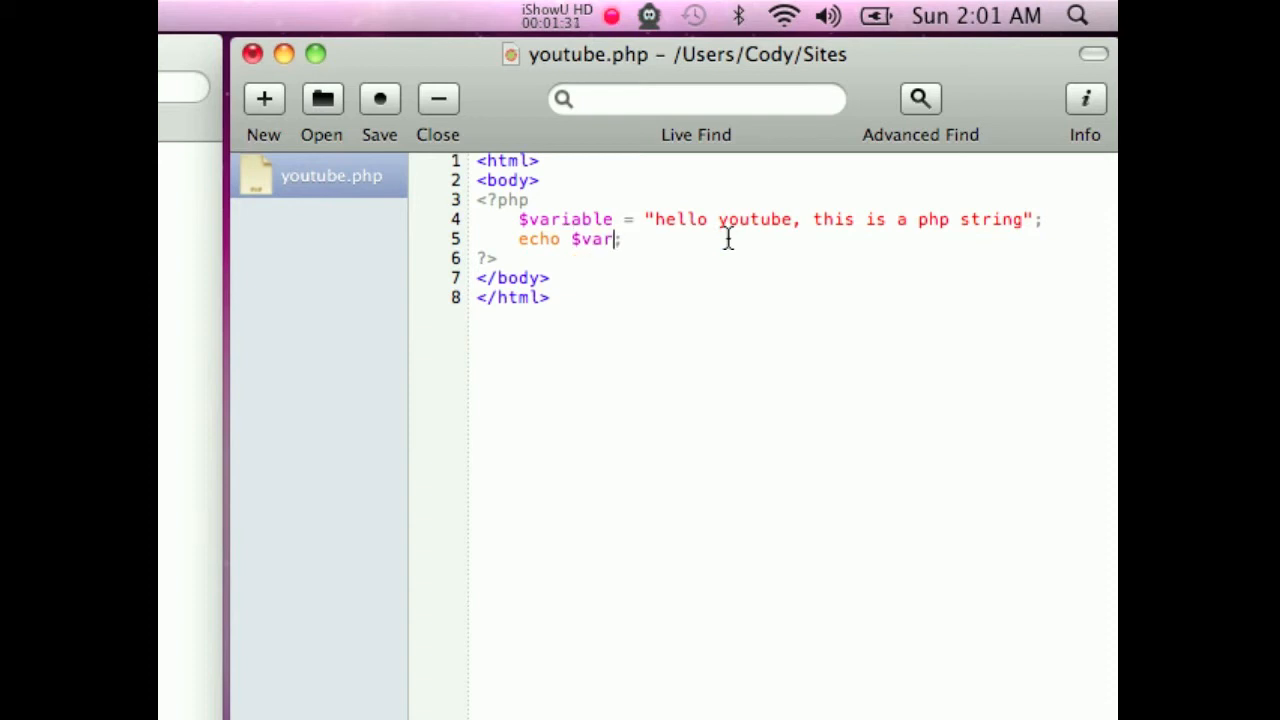
text(ib)
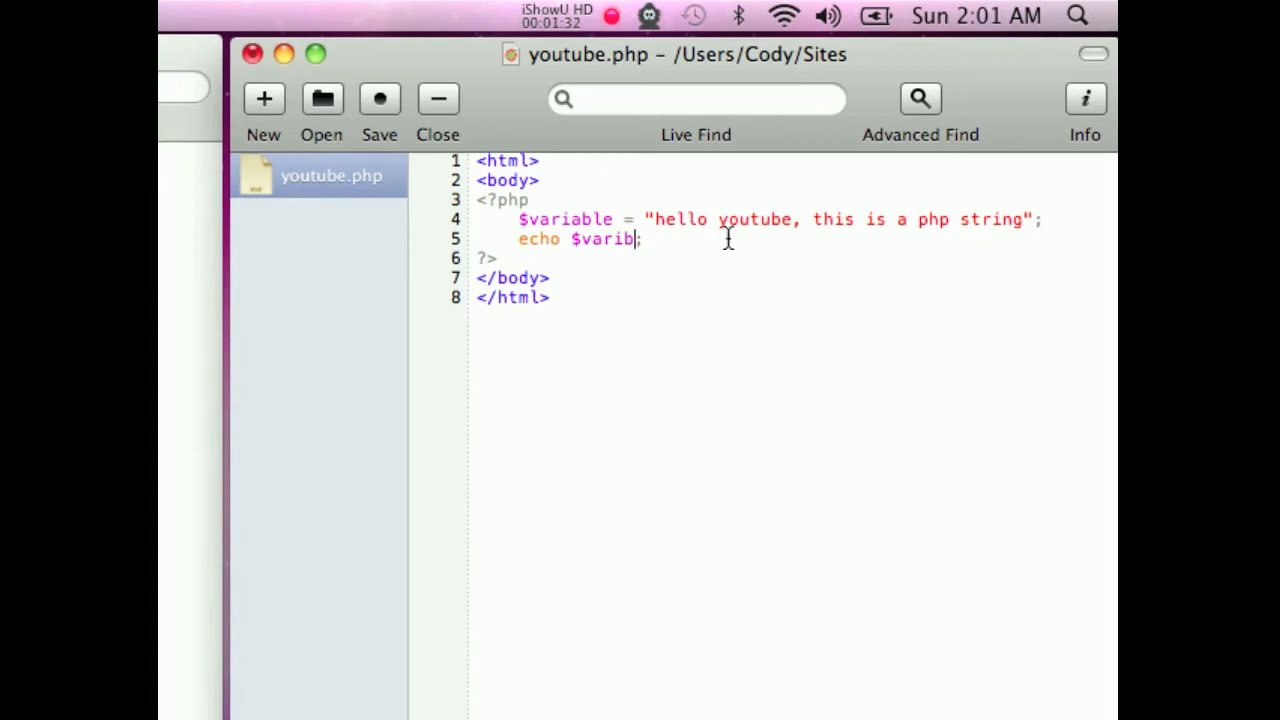
text(le)
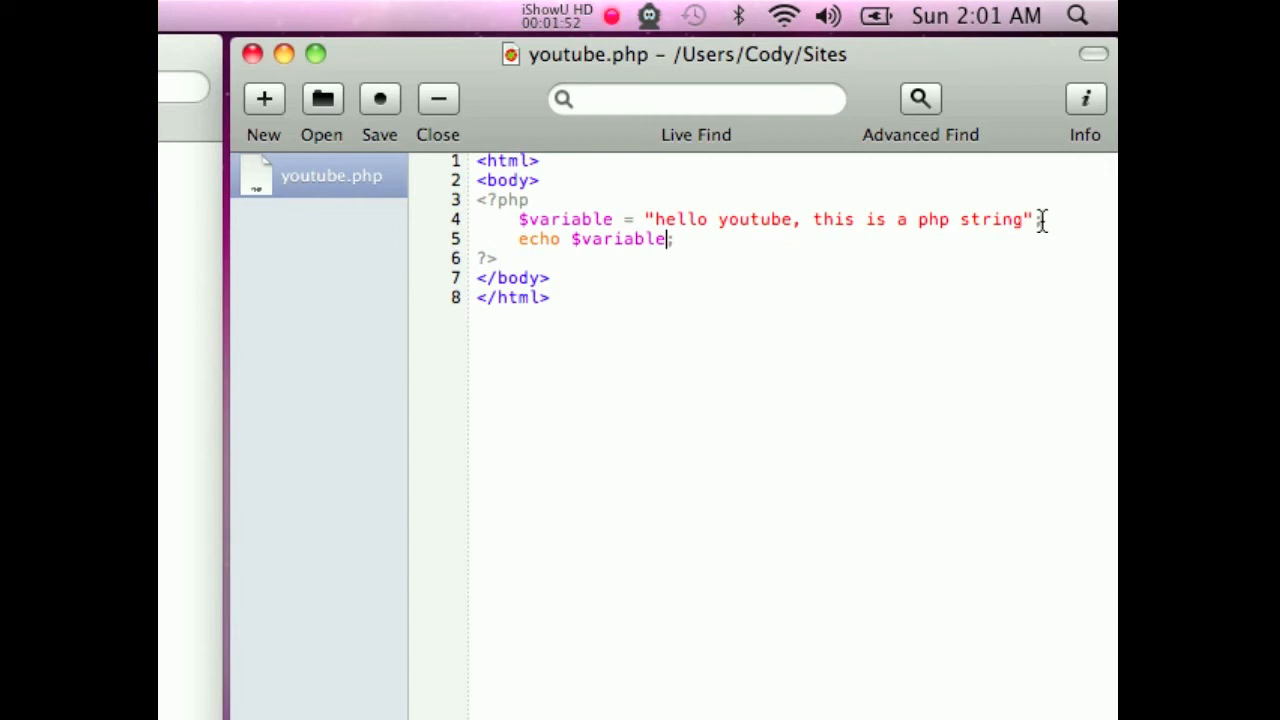
text($number)
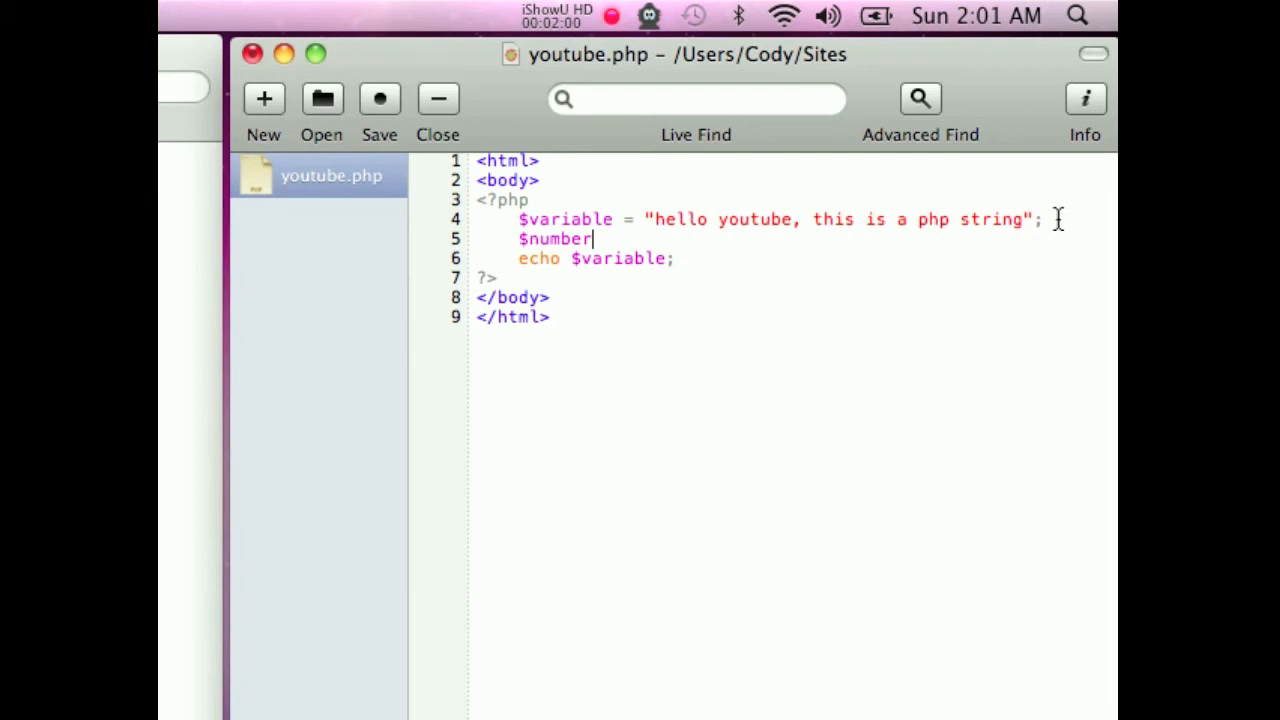
- Set $number = 15 and change the string text to "You won:"
text(= 15;)
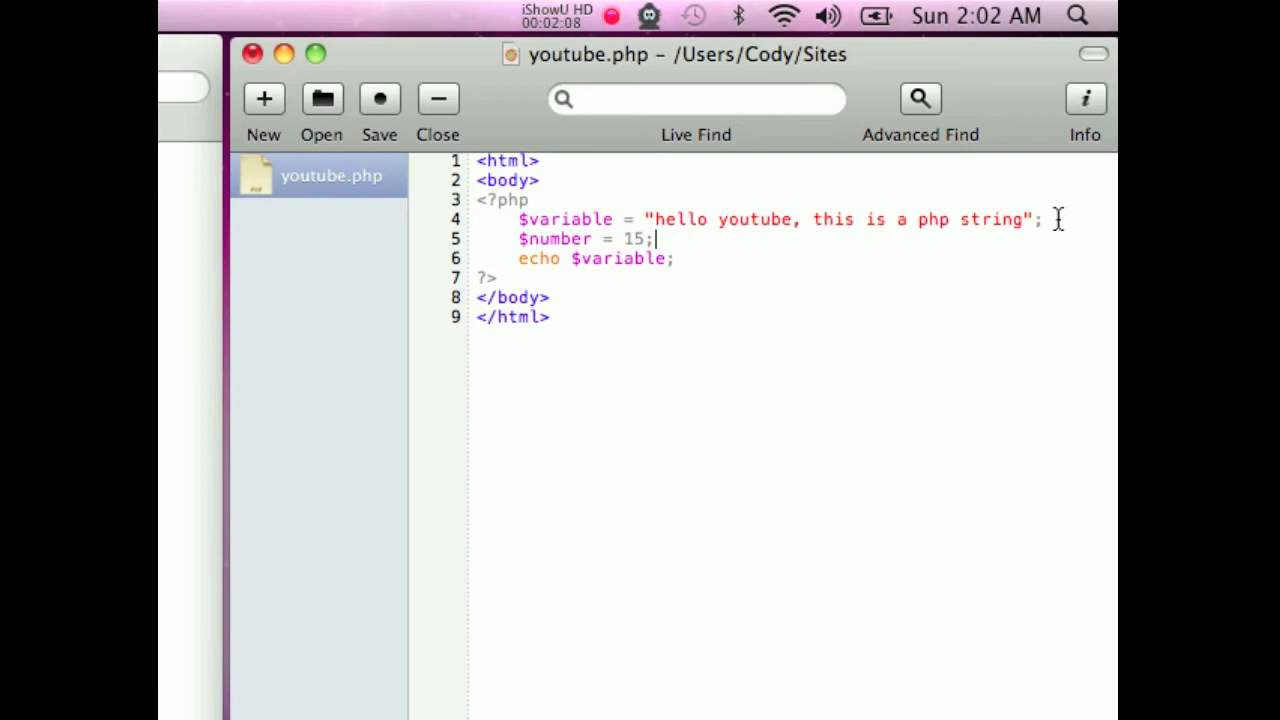
click(665, 258)
text(echo $number;)
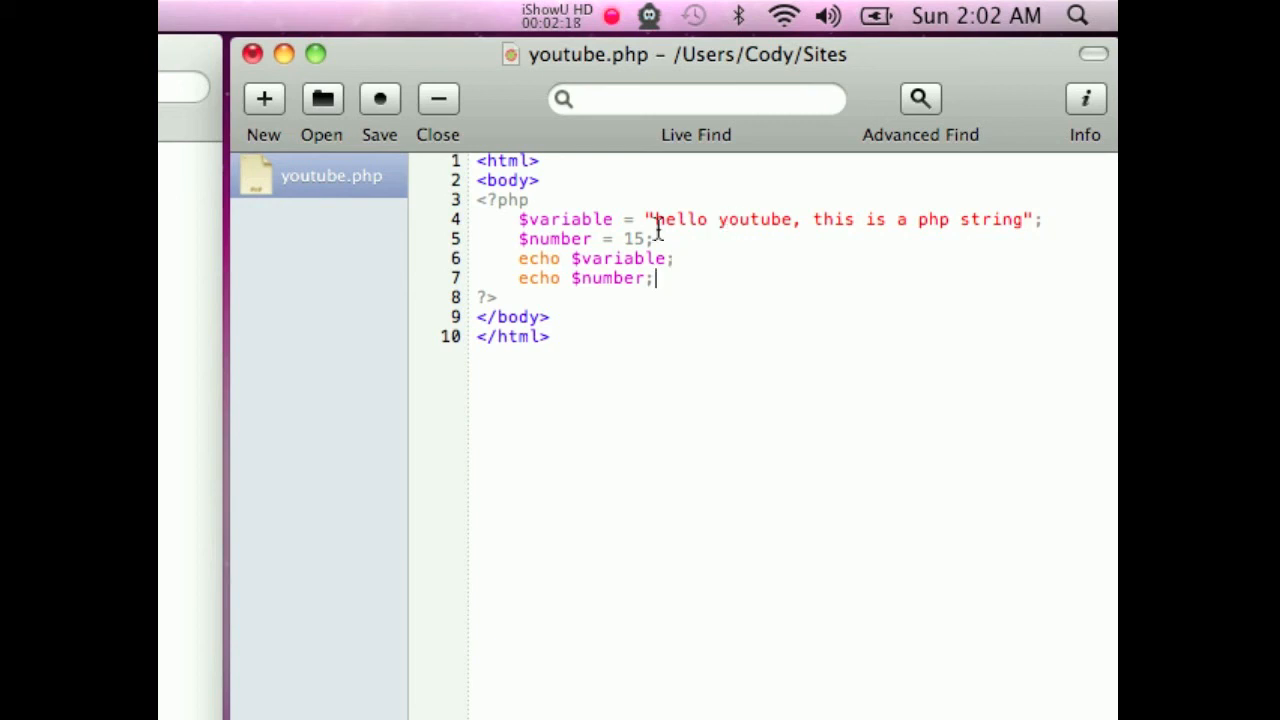
text(You wont";)
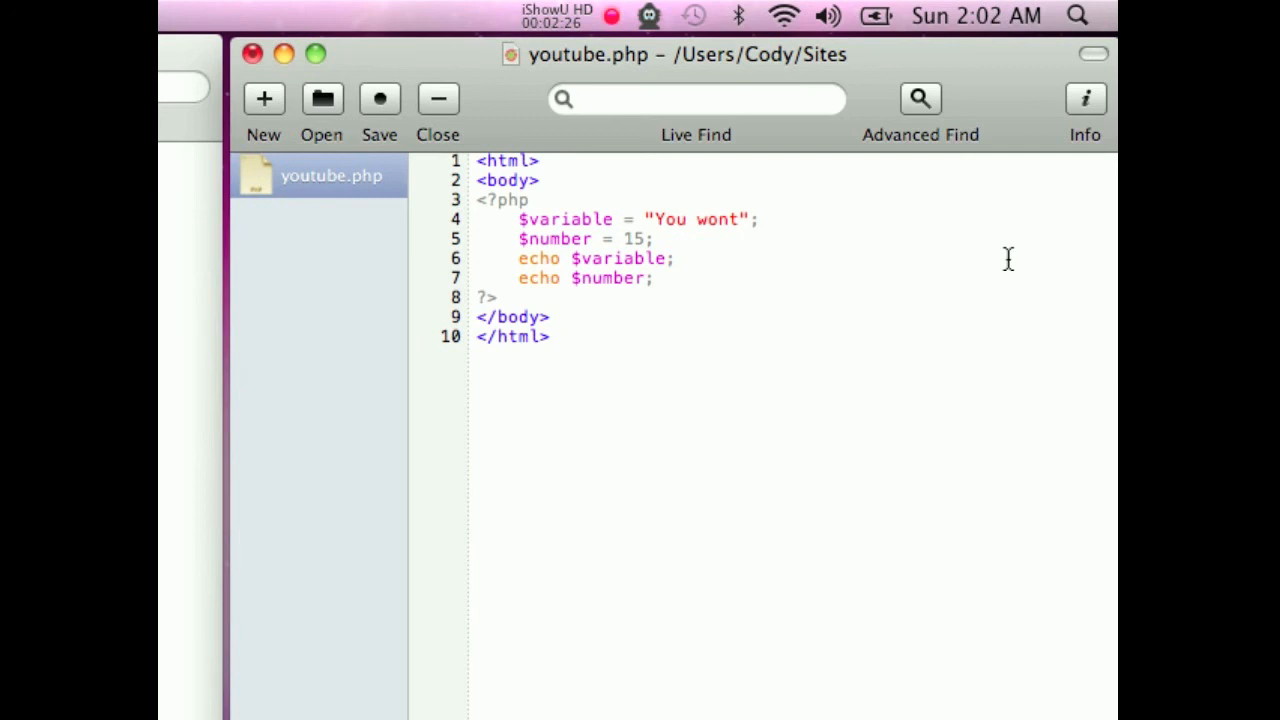
text(:)
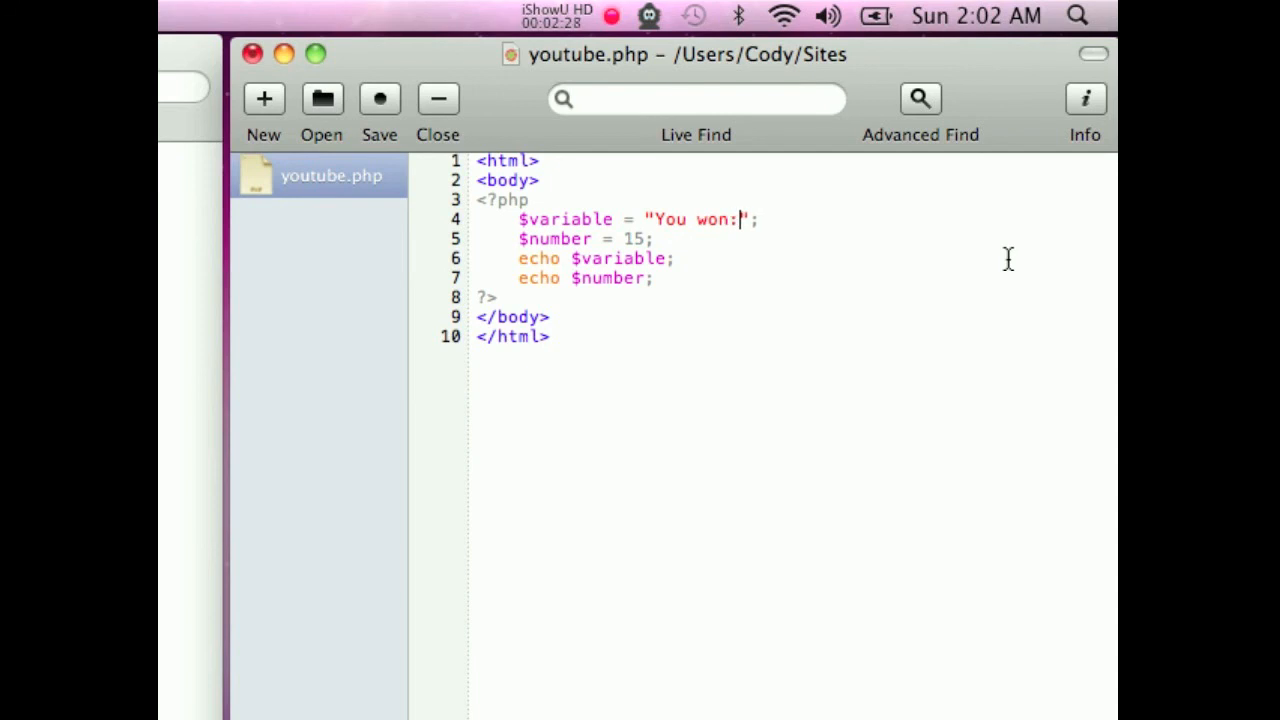